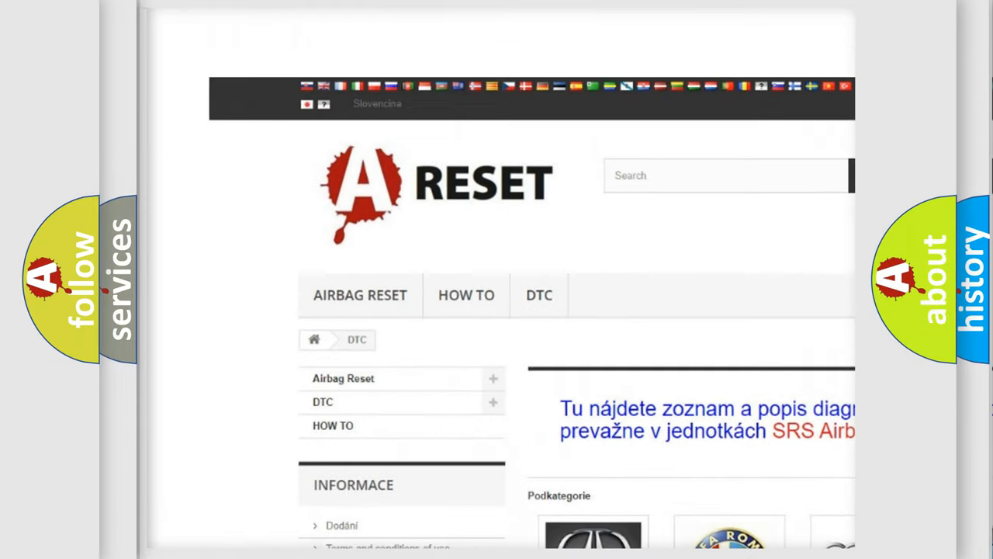
# - Scroll the DTC brand grid down until the Saturn DTC logo comes into view
pyautogui.scroll(-3)
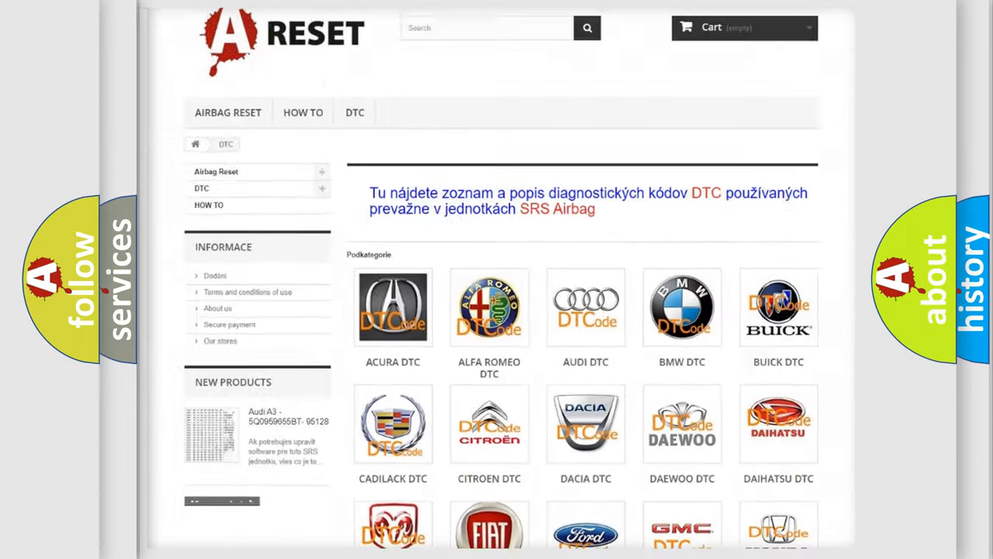
pyautogui.scroll(-3)
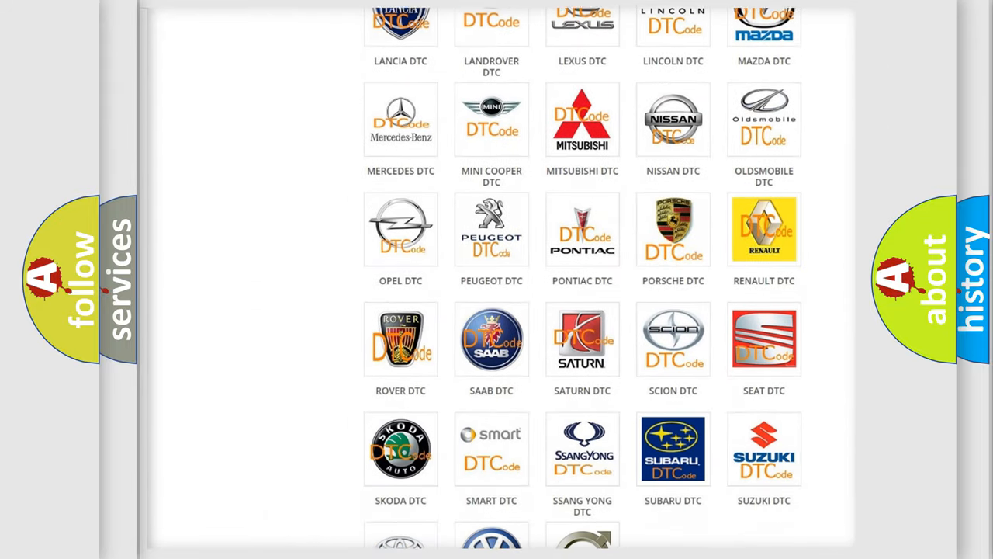
pyautogui.scroll(-3)
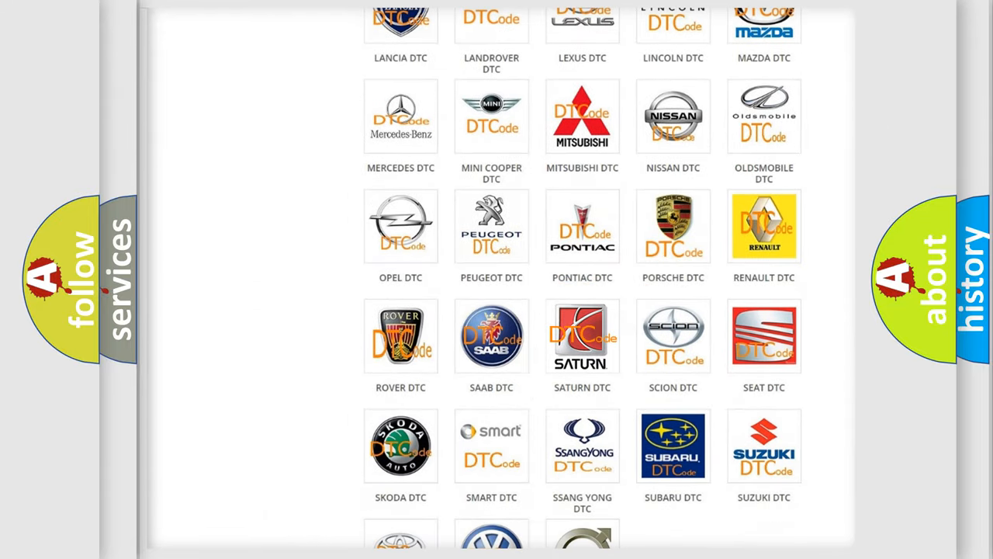
# - Open the Saturn trouble code list and browse its B1-series codes up to B101E46
pyautogui.click(582, 335)
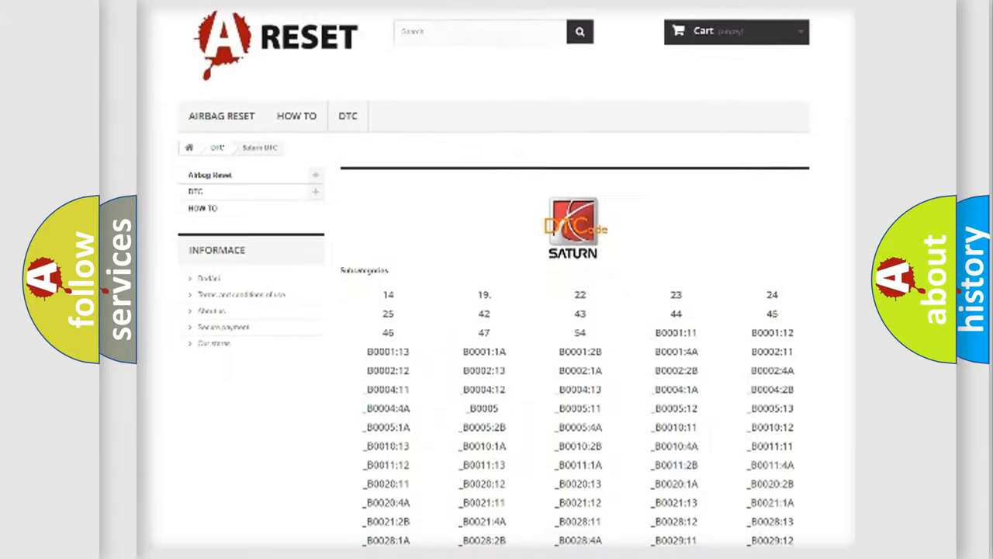
pyautogui.scroll(-3)
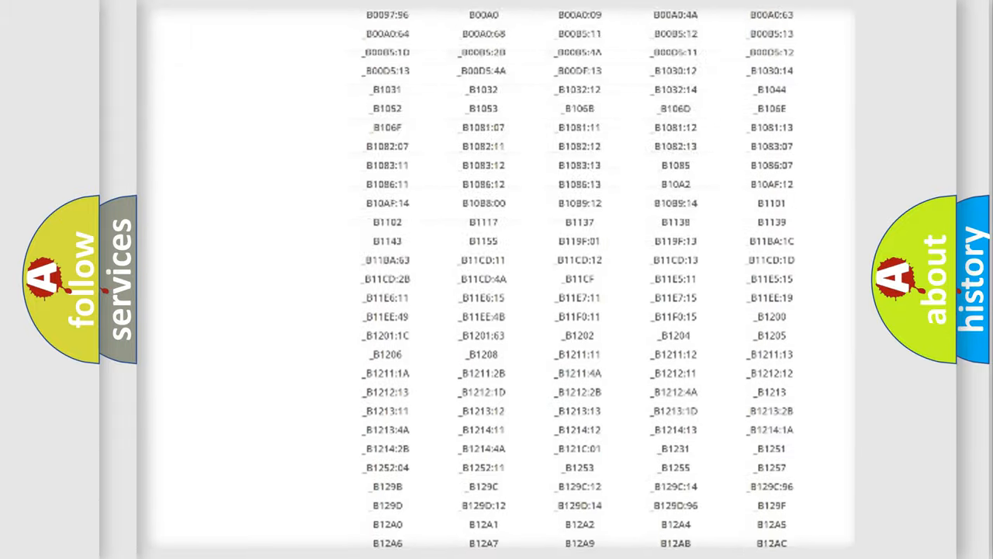
pyautogui.scroll(3)
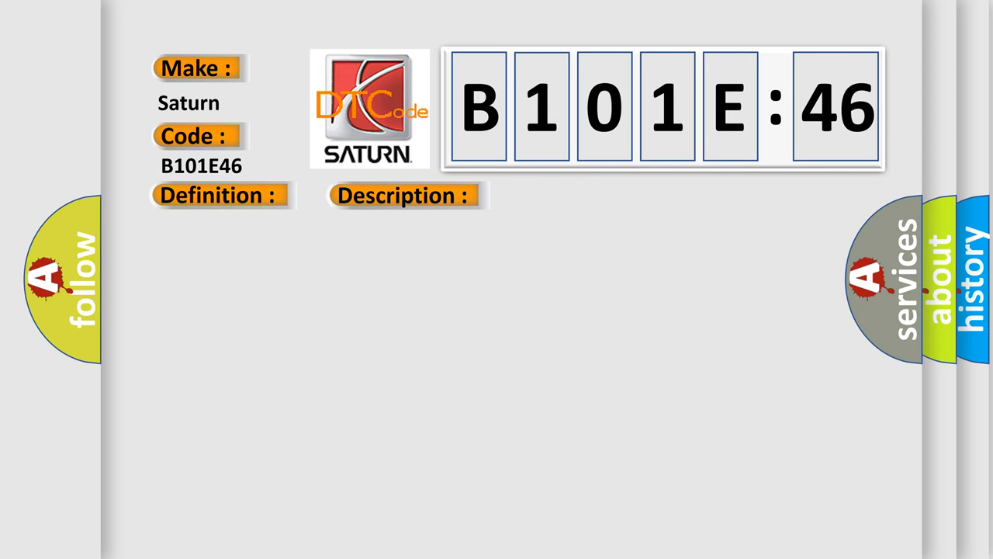
# - Reveal the Definition, Description and Cause text for Saturn code B101E46
pyautogui.click(571, 196)
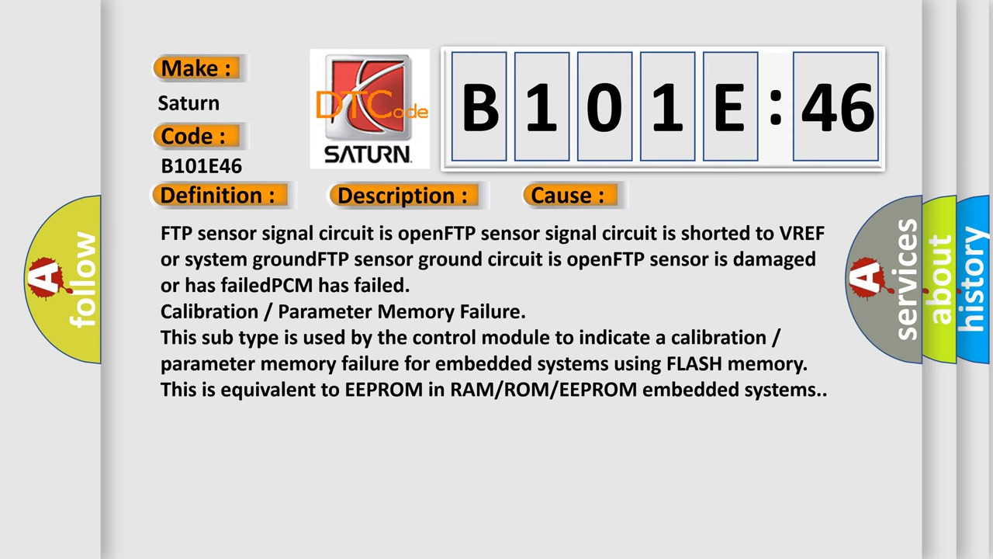